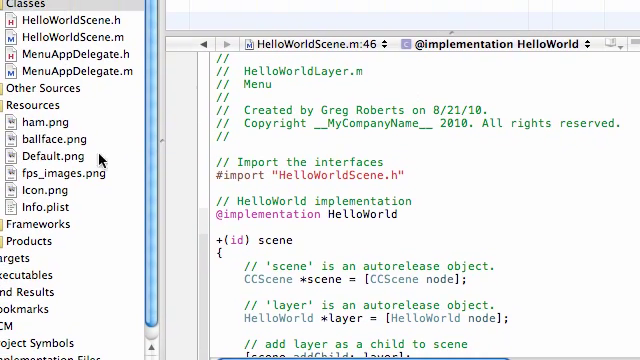
# Create a cocos2d CCLayer subclass named Ham (Ham.h and Ham.m) in the Classes group.
pyautogui.click(76, 38)
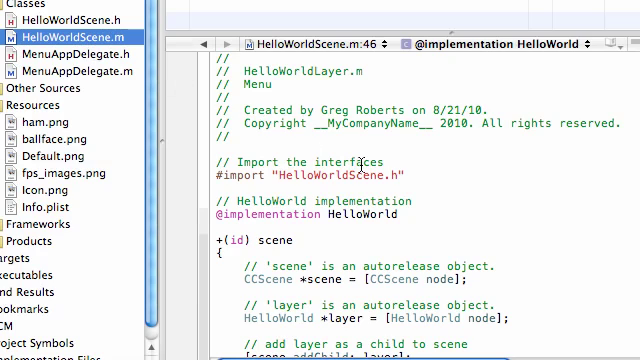
pyautogui.scroll(-3)
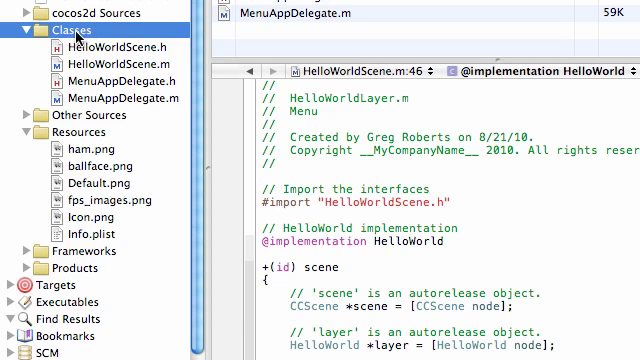
pyautogui.rightClick(60, 32)
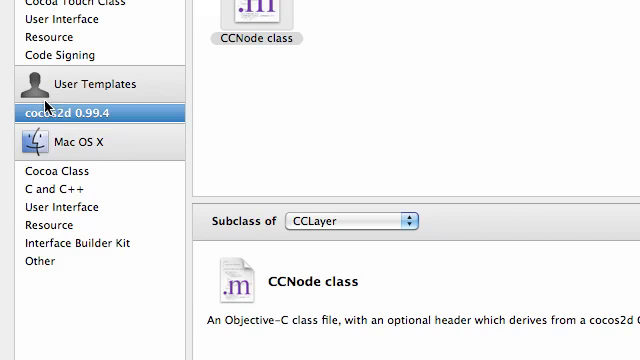
pyautogui.click(256, 12)
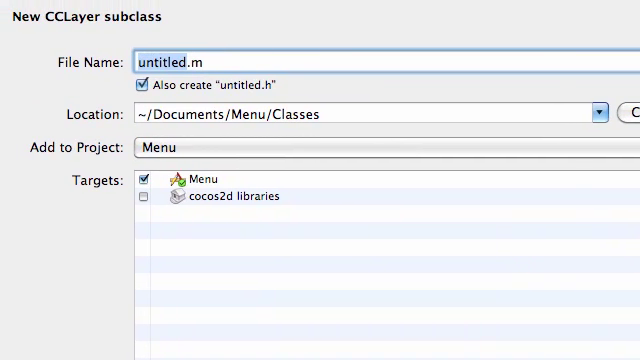
pyautogui.write('Ham')
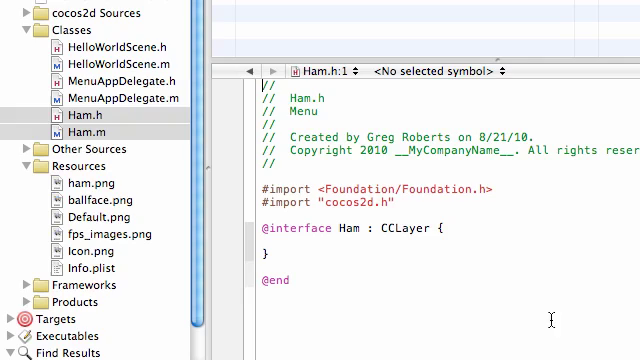
pyautogui.moveTo(110, 136)
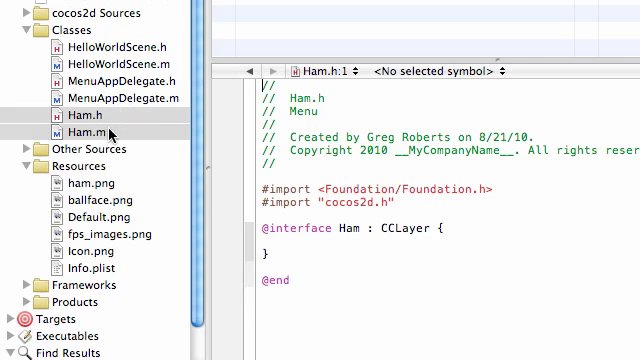
pyautogui.moveTo(368, 204)
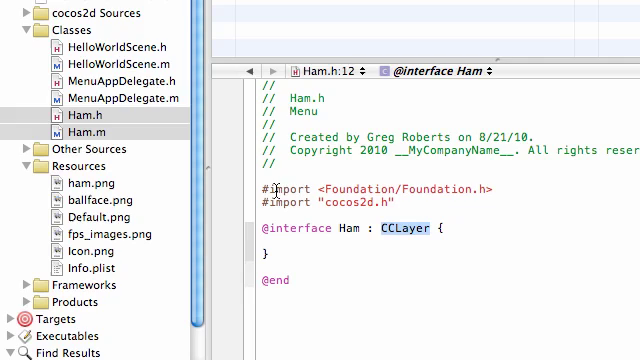
# Declare the class method +(id)scene; in Ham.h after glancing at Ham.m.
pyautogui.click(76, 130)
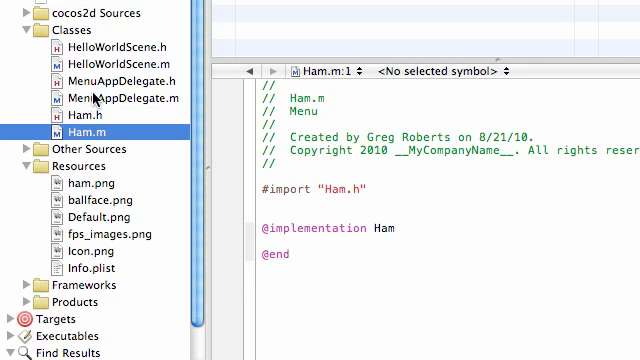
pyautogui.click(72, 108)
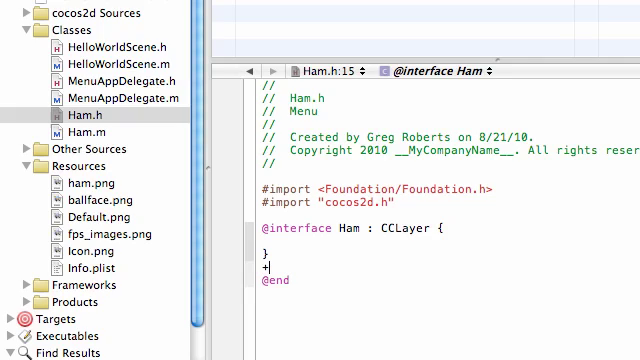
pyautogui.write('(id)')
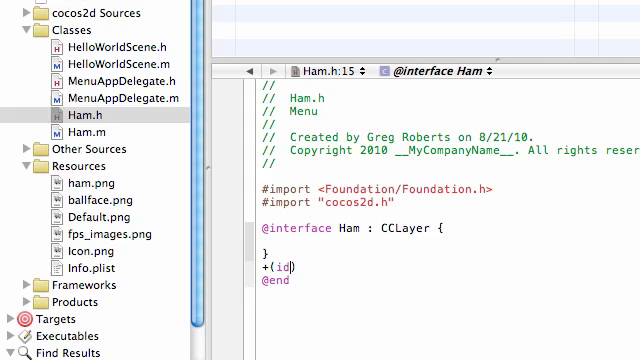
pyautogui.write('scene;')
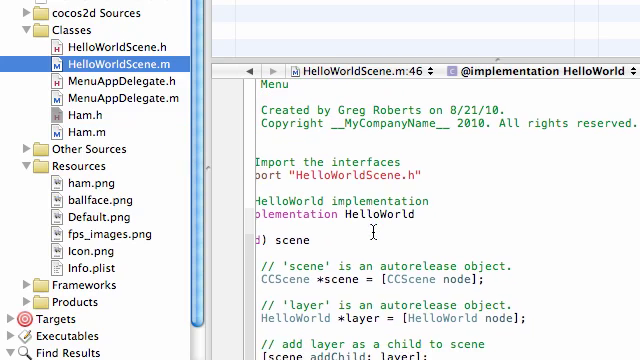
# Implement +(id)scene in Ham.m, creating a CCScene with a Ham layer child and returning it.
pyautogui.scroll(-3)
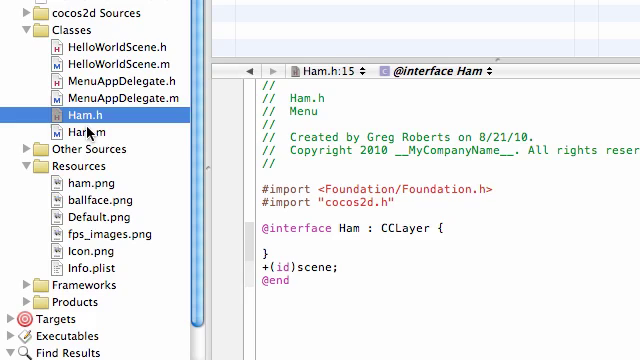
pyautogui.click(70, 128)
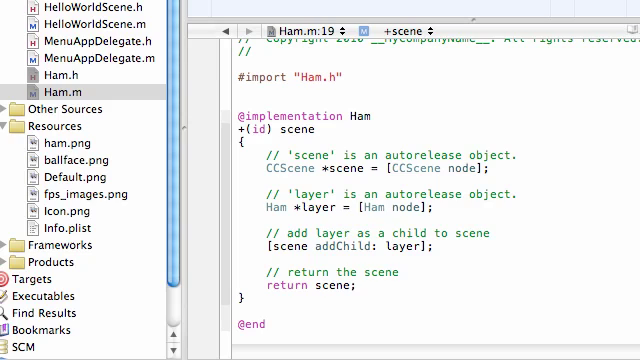
pyautogui.moveTo(104, 30)
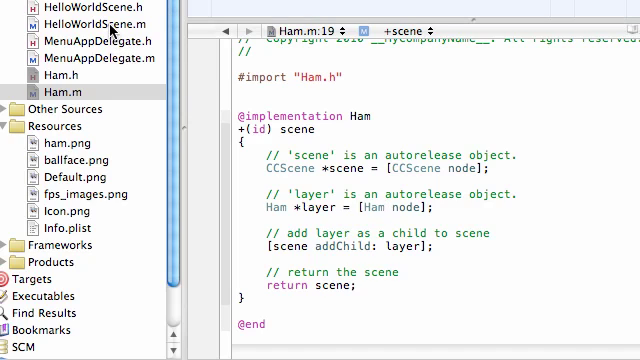
# Add -(id)init to Ham.m with if(self=[super init]) {} and return self, modelled on HelloWorldScene.m.
pyautogui.click(90, 22)
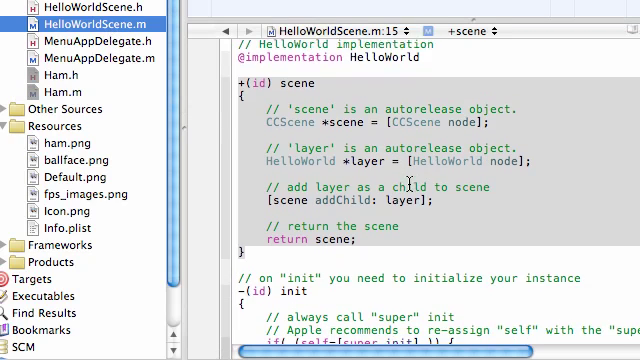
pyautogui.scroll(-3)
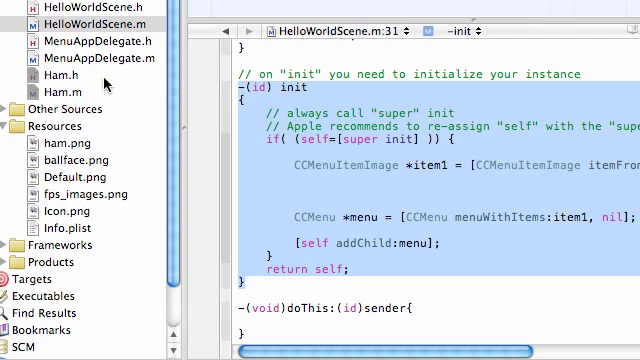
pyautogui.click(54, 88)
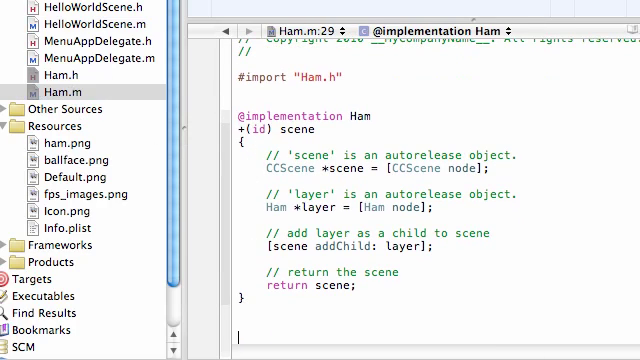
pyautogui.scroll(-3)
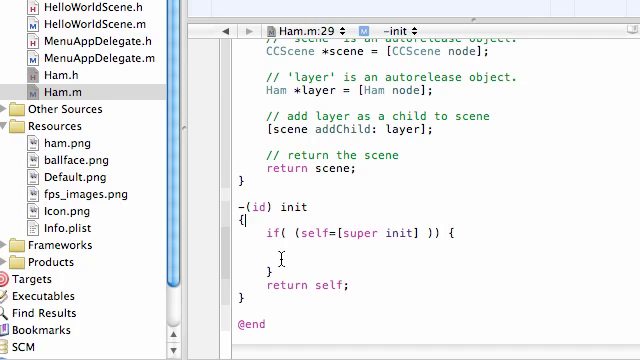
pyautogui.click(270, 206)
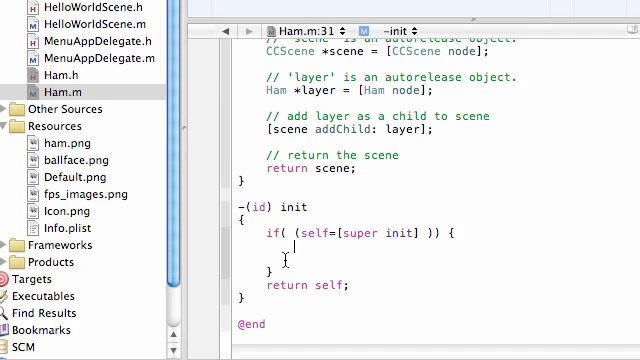
# In doThis:, replace the scene via CCDirector with a CCZoomFlipXTransition of duration 1.
pyautogui.click(70, 16)
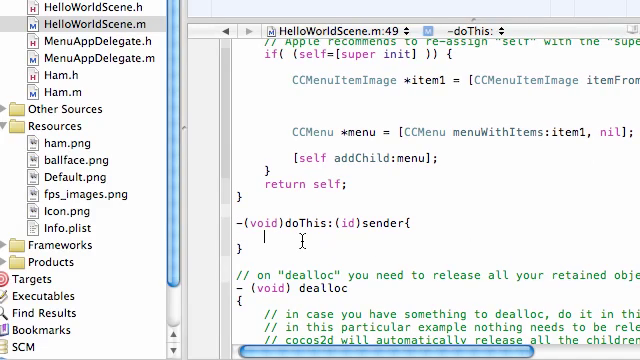
pyautogui.write('[]]')
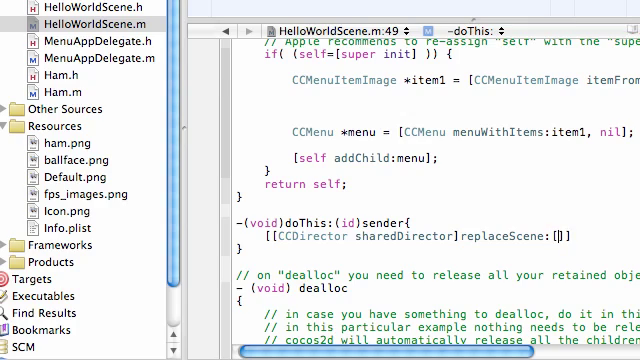
pyautogui.write('CCZoomFlipXT')
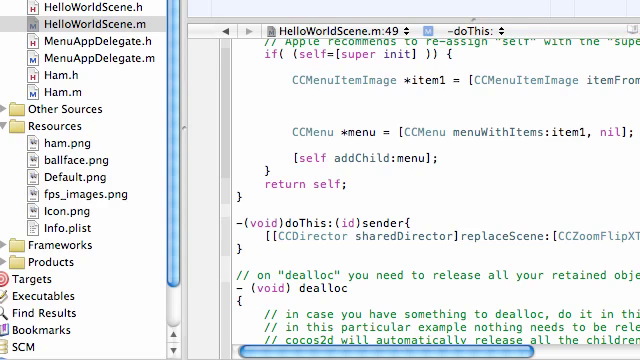
pyautogui.hscroll(3)
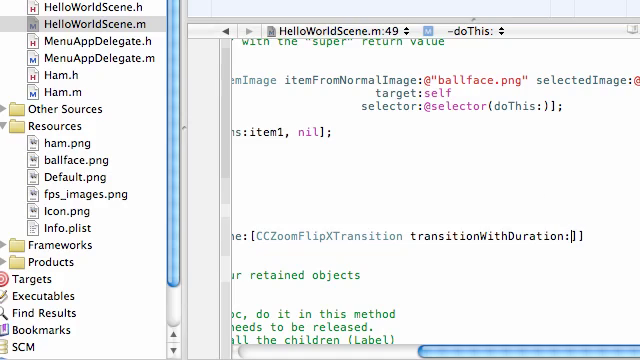
pyautogui.write('1')
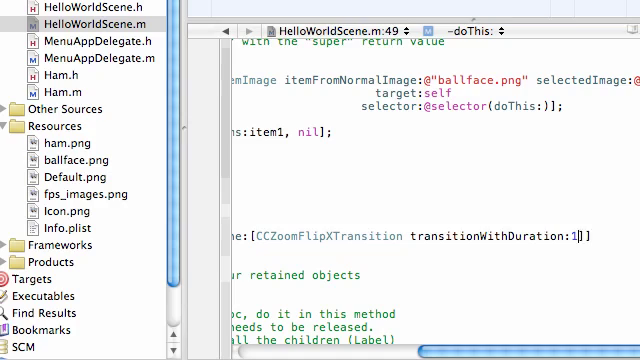
pyautogui.write('scene')
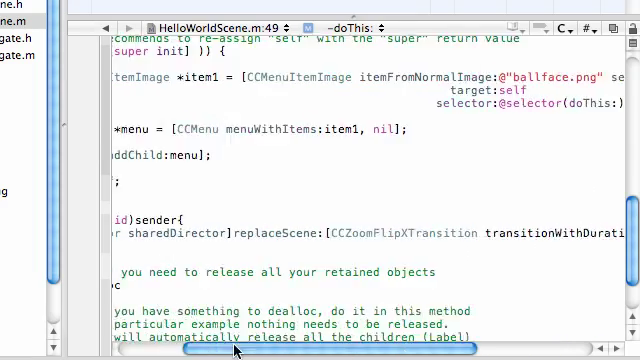
pyautogui.hscroll(-3)
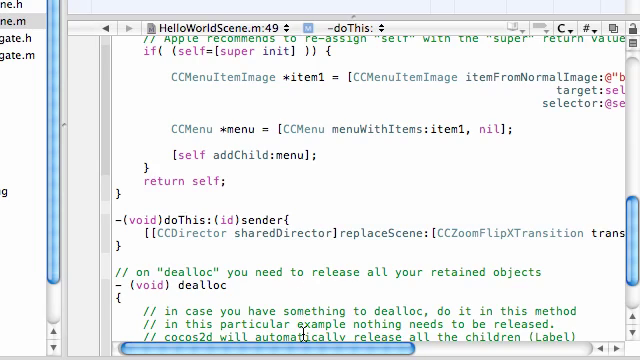
pyautogui.hscroll(3)
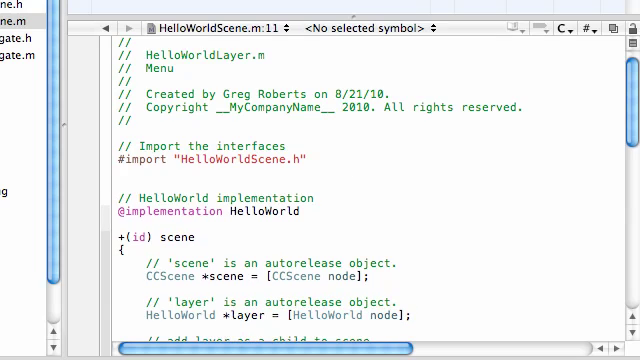
# Add #import "Ham.h" below the HelloWorldScene.h import.
pyautogui.write('#import')
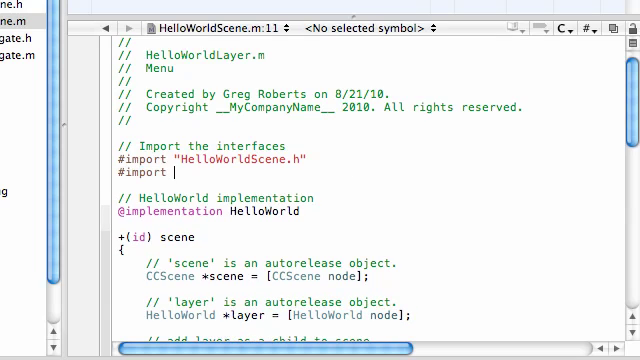
pyautogui.write('"Ham.h"')
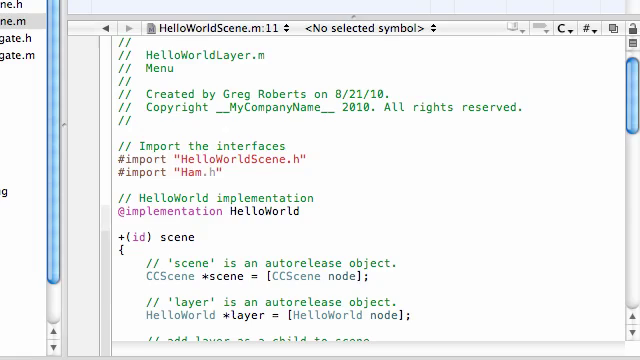
pyautogui.write('Ham.')
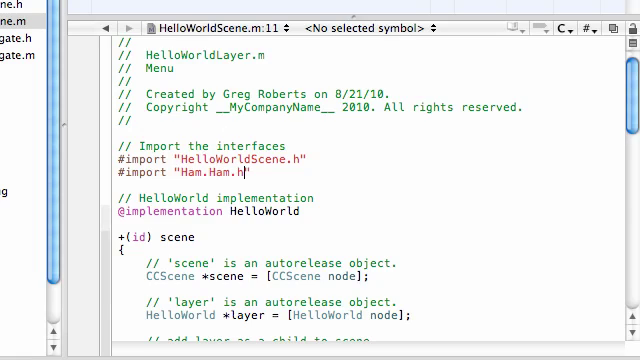
pyautogui.press('BackSpace')
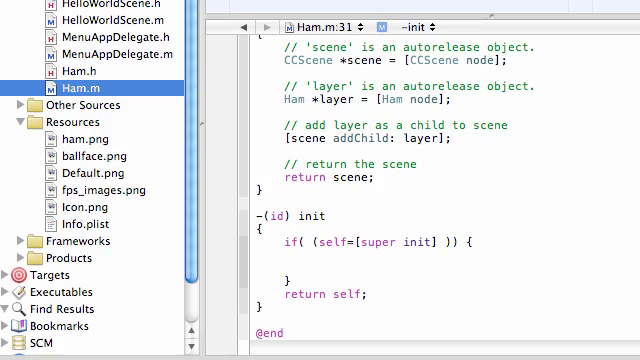
# Paste the CCMenuItemImage and CCMenu code into Ham's init using ham.png, then build and run.
pyautogui.click(80, 16)
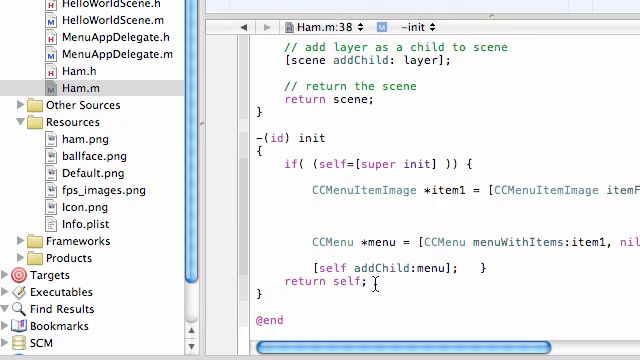
pyautogui.hscroll(3)
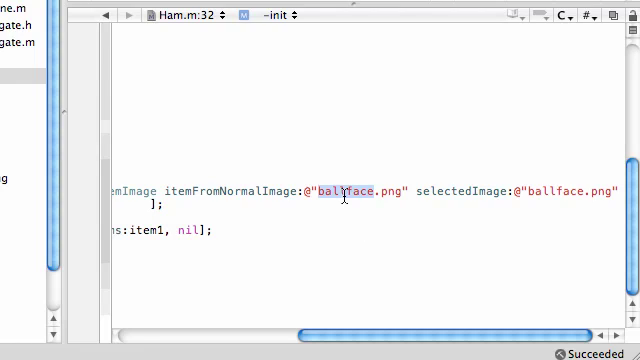
pyautogui.write('ham')
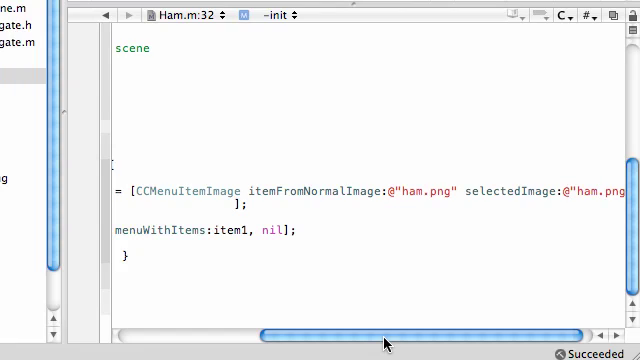
pyautogui.click(600, 188)
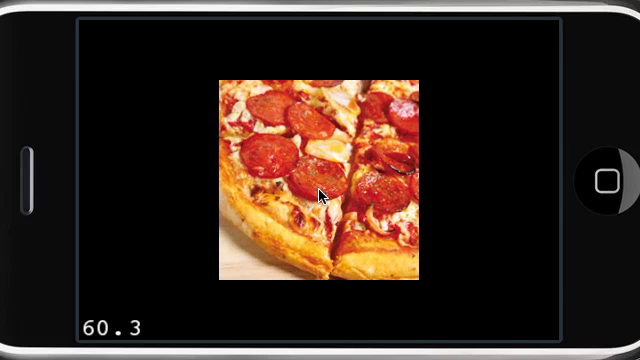
pyautogui.moveTo(282, 168)
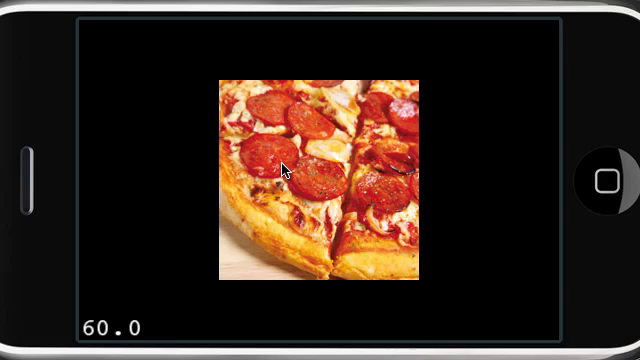
pyautogui.moveTo(308, 210)
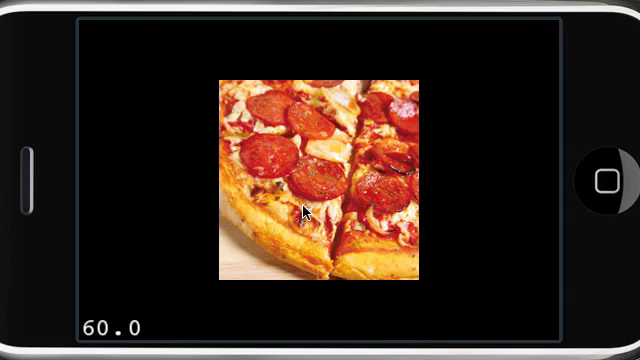
pyautogui.moveTo(336, 218)
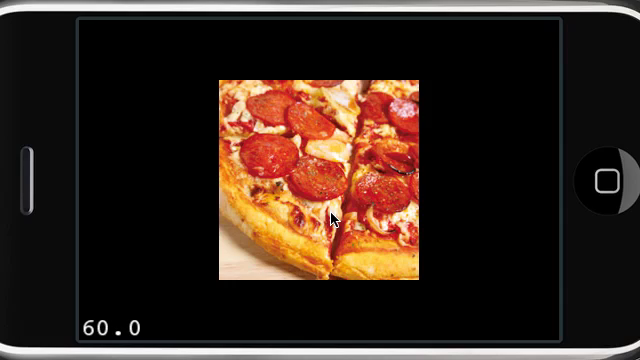
pyautogui.moveTo(304, 176)
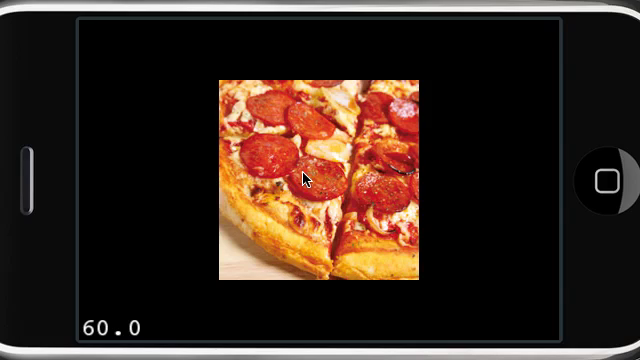
pyautogui.moveTo(480, 264)
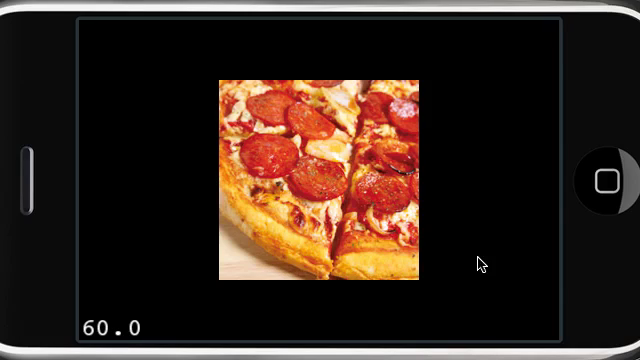